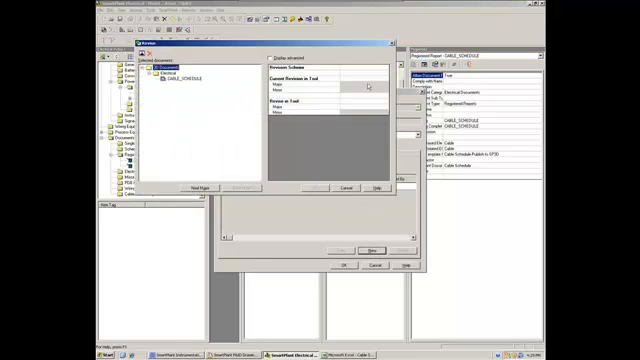
Step: Assign a revision scheme to CABLE_SCHEDULE and confirm major revision 1
{"action": "left_click", "coordinate": [374, 80]}
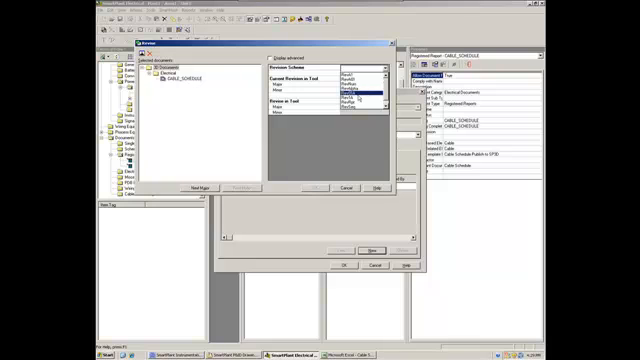
{"action": "left_click", "coordinate": [360, 88]}
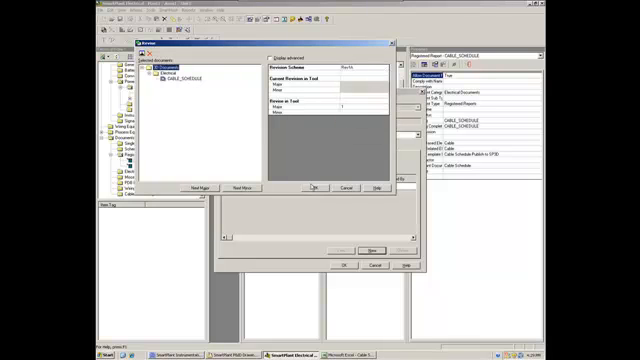
{"action": "left_click", "coordinate": [316, 189]}
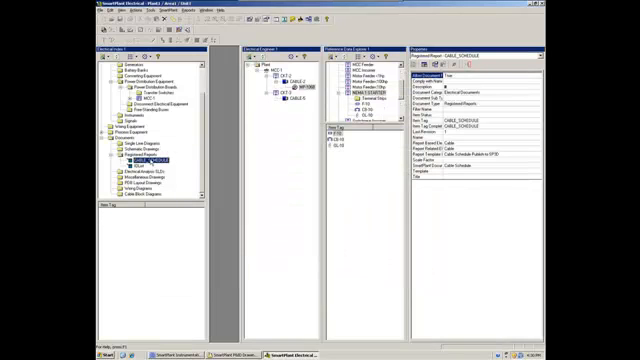
Step: Publish the revised CABLE_SCHEDULE report through SmartPlant > Publish
{"action": "left_click", "coordinate": [145, 160]}
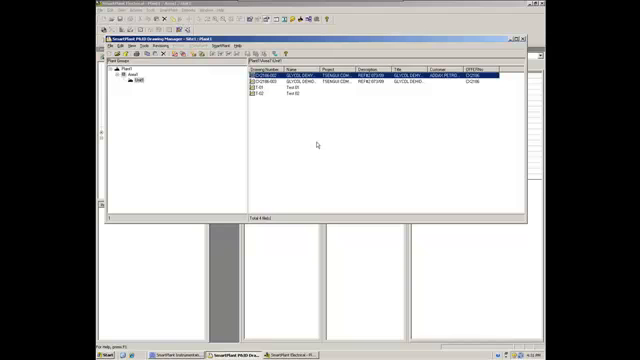
{"action": "mouse_move", "coordinate": [319, 147]}
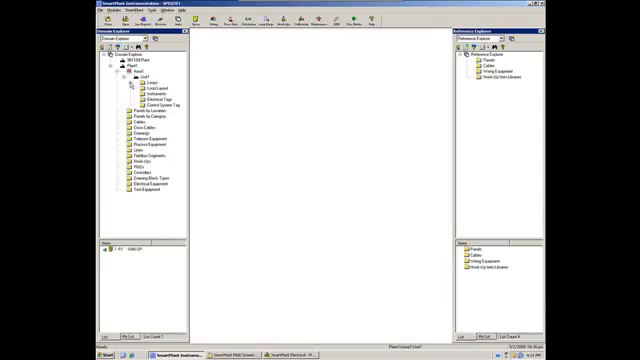
Step: Retrieve the published documents through the SmartPlant > Retrieve menu
{"action": "left_click", "coordinate": [116, 10]}
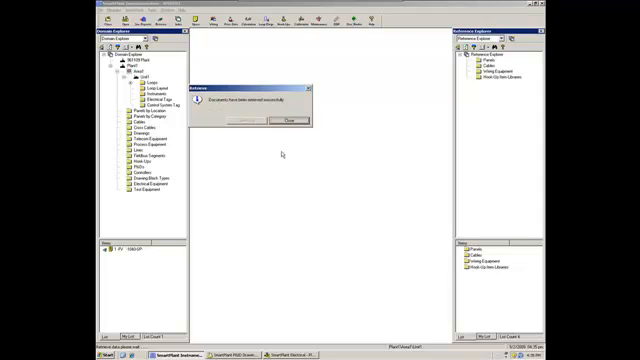
Step: Close the retrieval success message to return to the domain explorer
{"action": "left_click", "coordinate": [285, 120]}
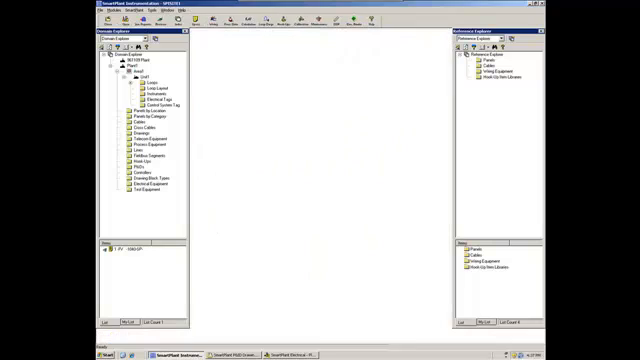
Step: Select and expand the Electrical Tags folder under Unit1 to show retrieved tags
{"action": "left_click", "coordinate": [140, 145]}
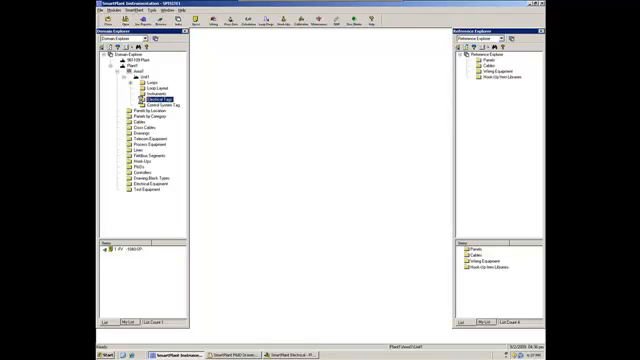
{"action": "left_click", "coordinate": [116, 96]}
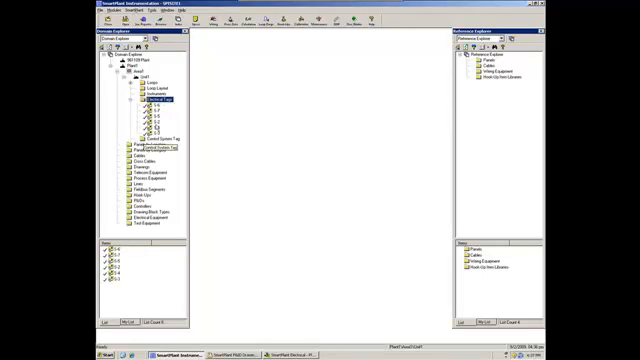
{"action": "left_click", "coordinate": [160, 100]}
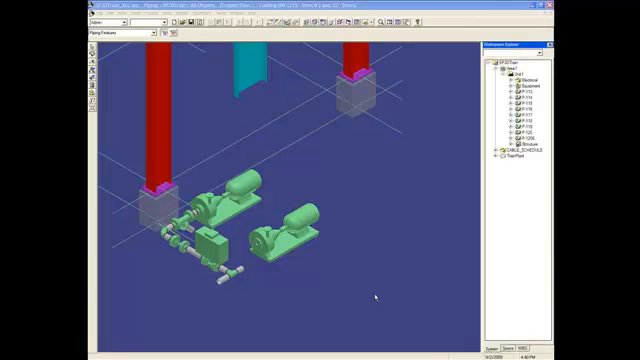
{"action": "mouse_move", "coordinate": [380, 256]}
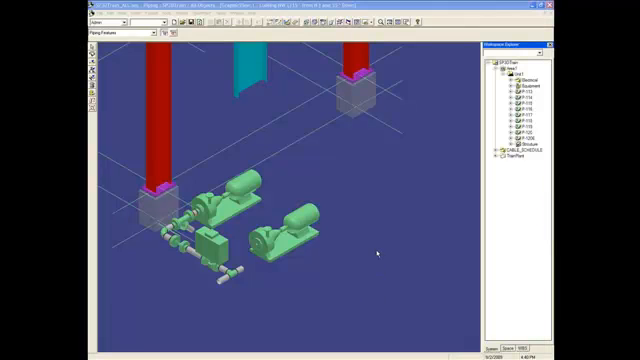
{"action": "mouse_move", "coordinate": [370, 247]}
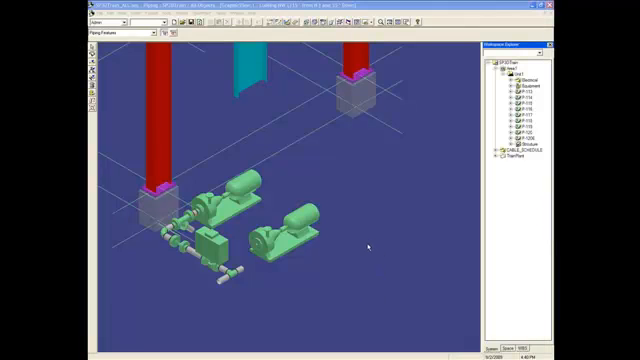
{"action": "mouse_move", "coordinate": [315, 190]}
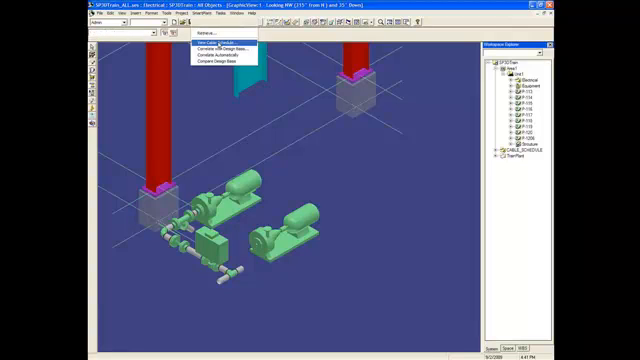
Step: Open CABLE_SCHEDULE from the Cable Schedule Documents dialog to list uncorrelated cables
{"action": "left_click", "coordinate": [210, 43]}
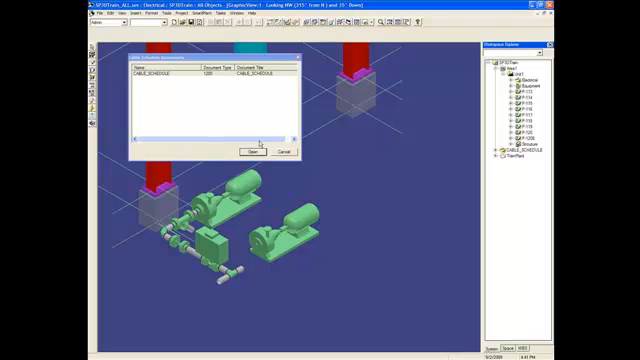
{"action": "left_click", "coordinate": [247, 151]}
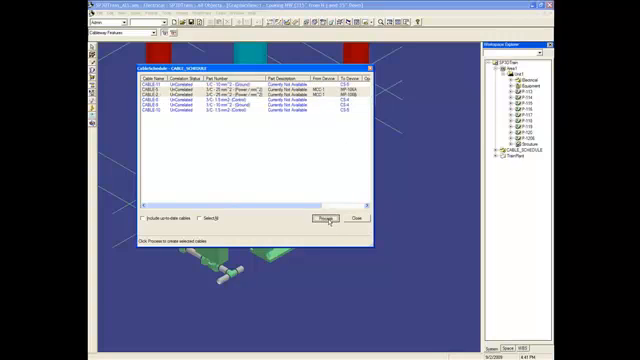
Step: Process the scheduled cables, include up-to-date cables, and close the schedule list
{"action": "left_click", "coordinate": [318, 218]}
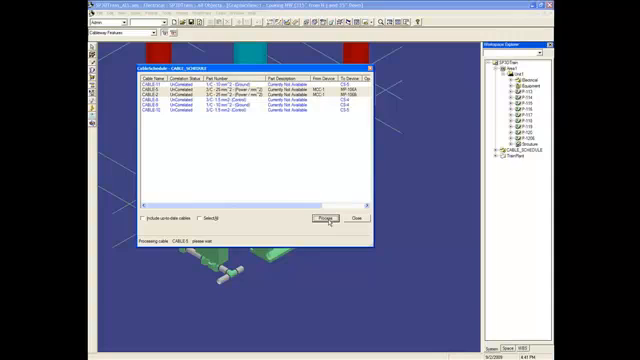
{"action": "left_click", "coordinate": [313, 218]}
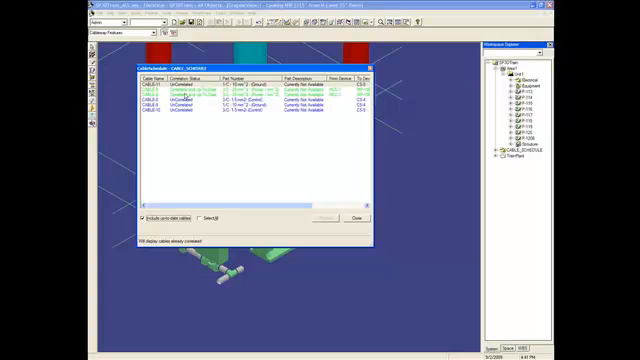
{"action": "left_click", "coordinate": [353, 217]}
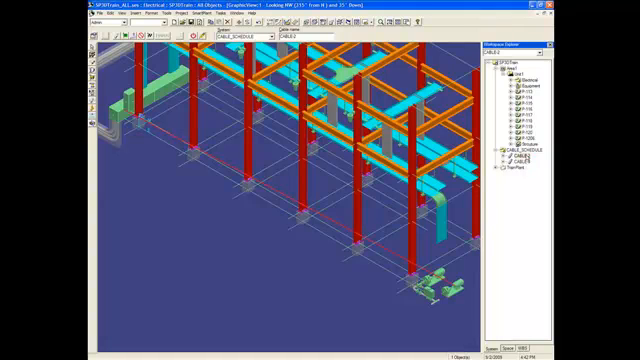
Step: AutoRoute CABLE-2 through the cableway and view its properties
{"action": "left_click", "coordinate": [521, 157]}
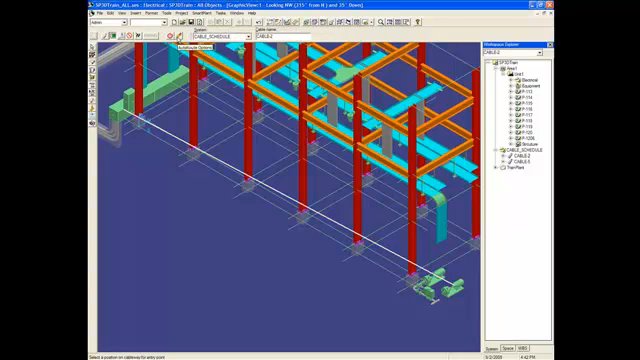
{"action": "left_click", "coordinate": [210, 44]}
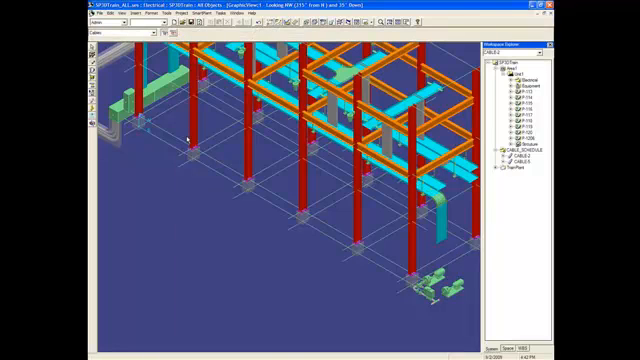
{"action": "left_click", "coordinate": [531, 159]}
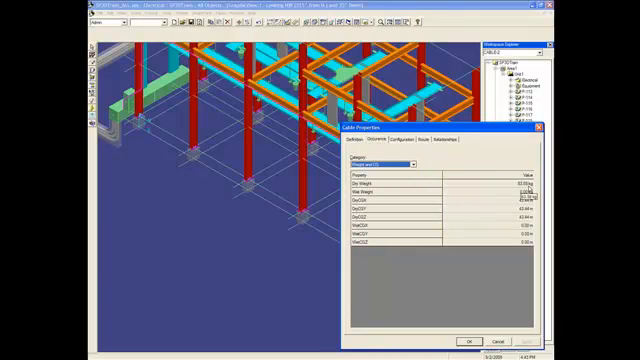
Step: Show CABLE-5's general properties and scroll down to its undefined Route Status
{"action": "left_click", "coordinate": [407, 162]}
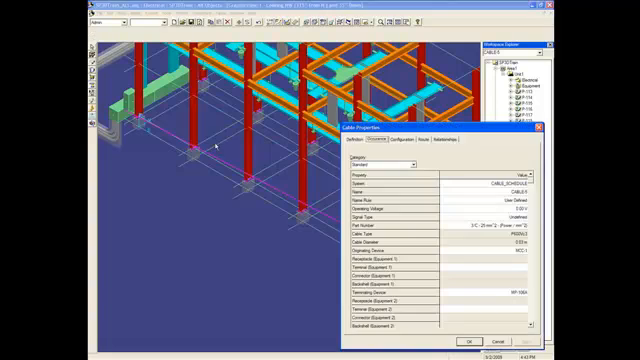
{"action": "scroll", "scroll_direction": "down", "scroll_amount": 3}
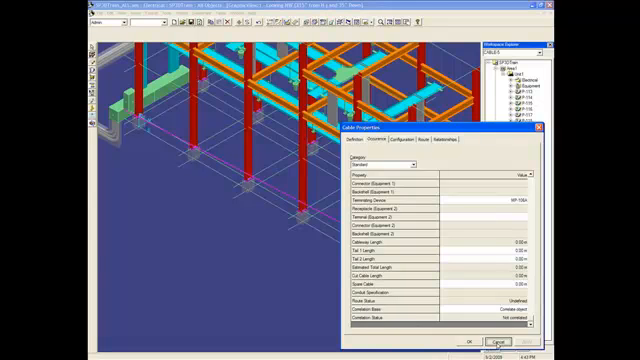
{"action": "left_click", "coordinate": [487, 341]}
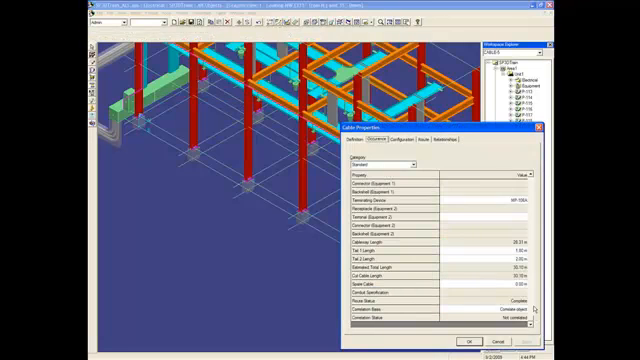
Step: Switch CABLE-5's property category to Weight and CG
{"action": "left_click", "coordinate": [400, 163]}
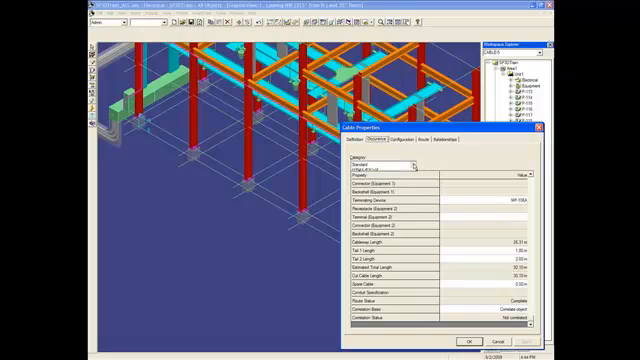
{"action": "left_click", "coordinate": [408, 162]}
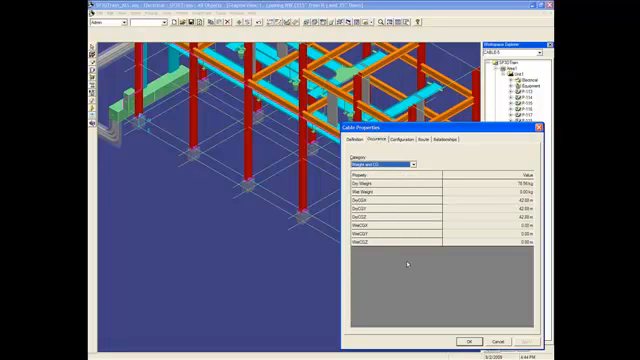